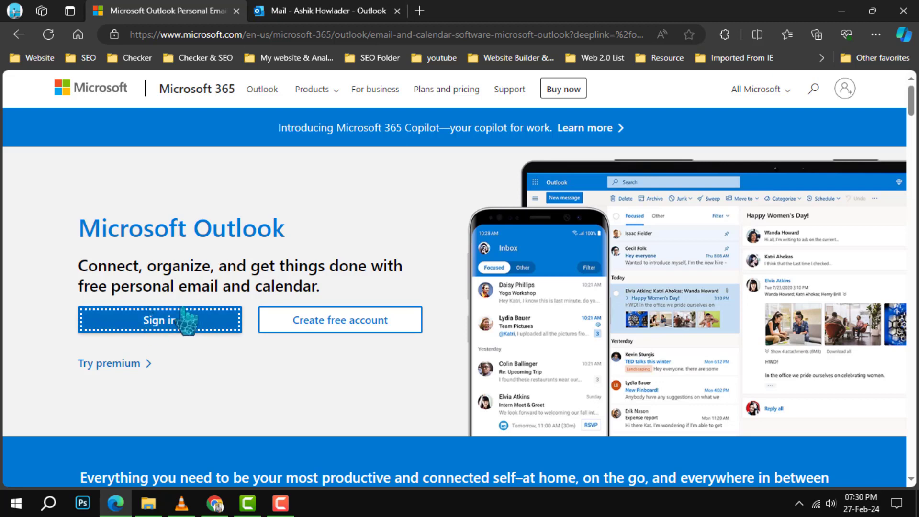
mouse_move(245, 29)
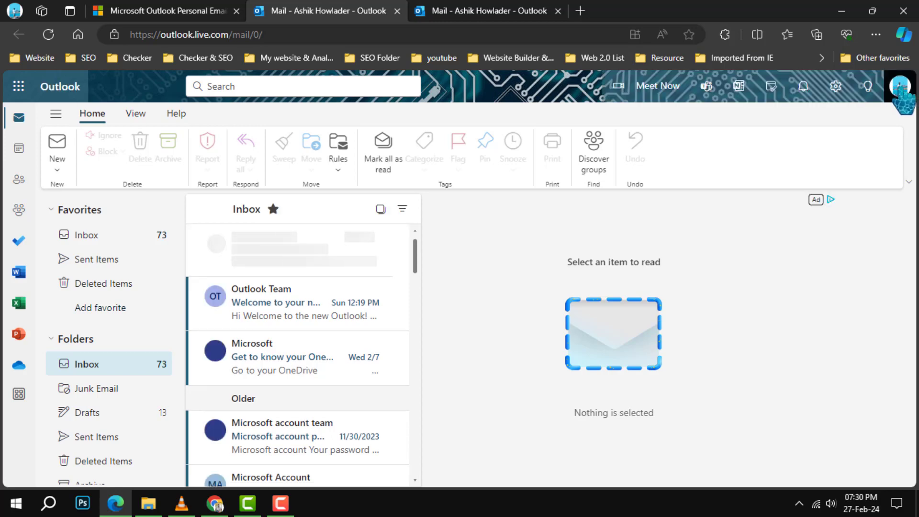
Open the Microsoft account Your info page from the Outlook profile avatar.
click(902, 87)
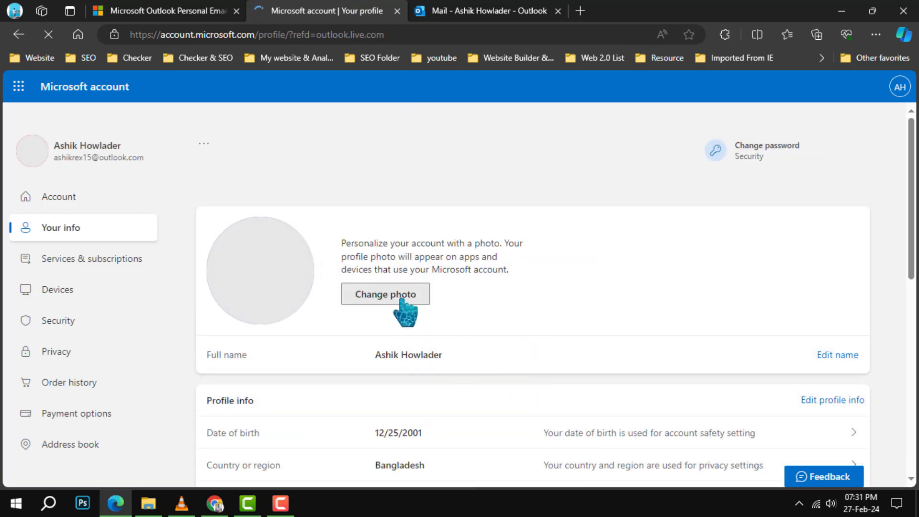
Start changing the profile photo and browse Local Disk (F:) for a new image.
click(385, 294)
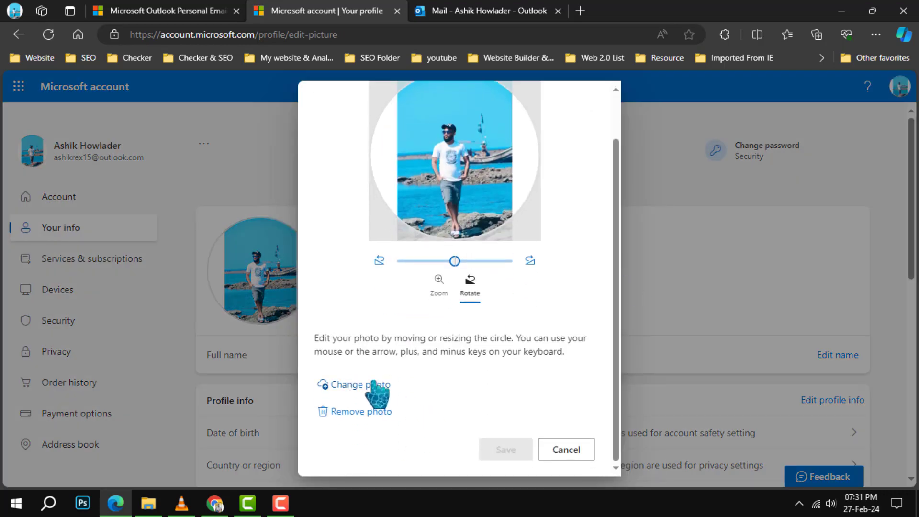
click(358, 385)
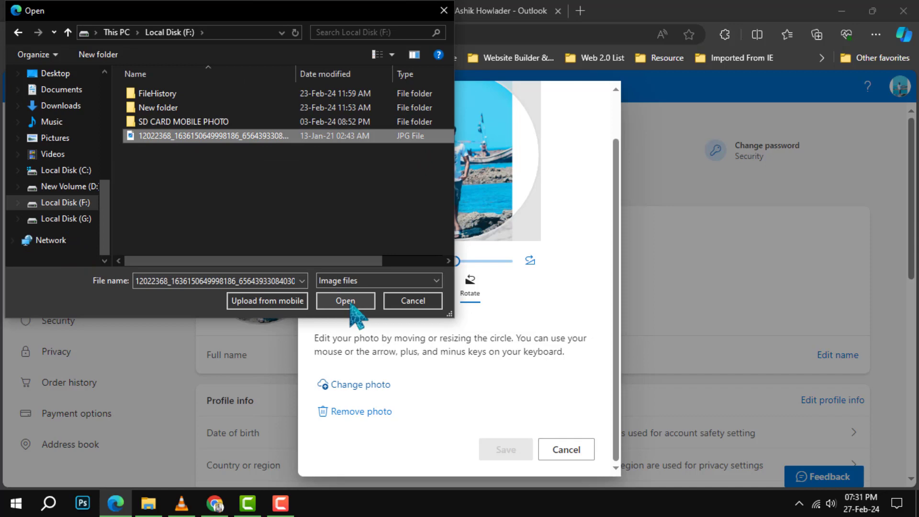
Load the 'Dont Follow' JPG, adjust its zoom to fit, and save it as the profile photo.
click(346, 301)
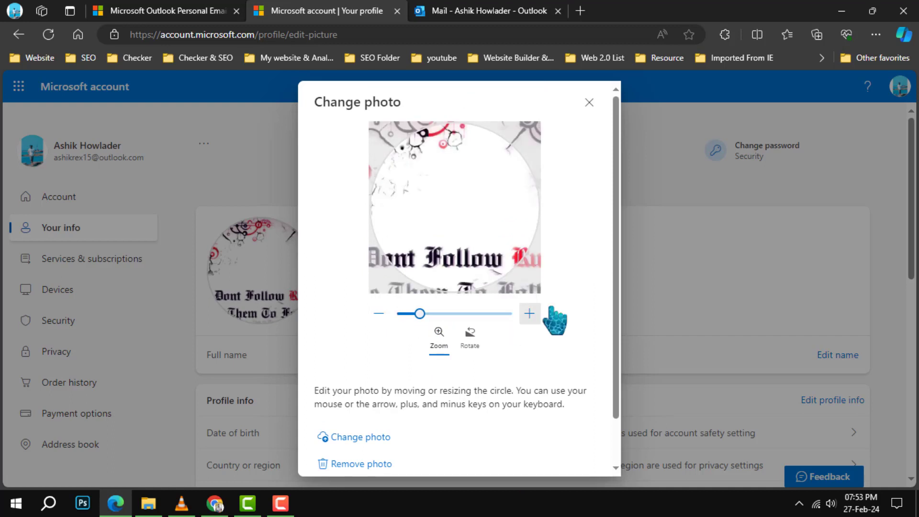
drag(421, 314, 491, 314)
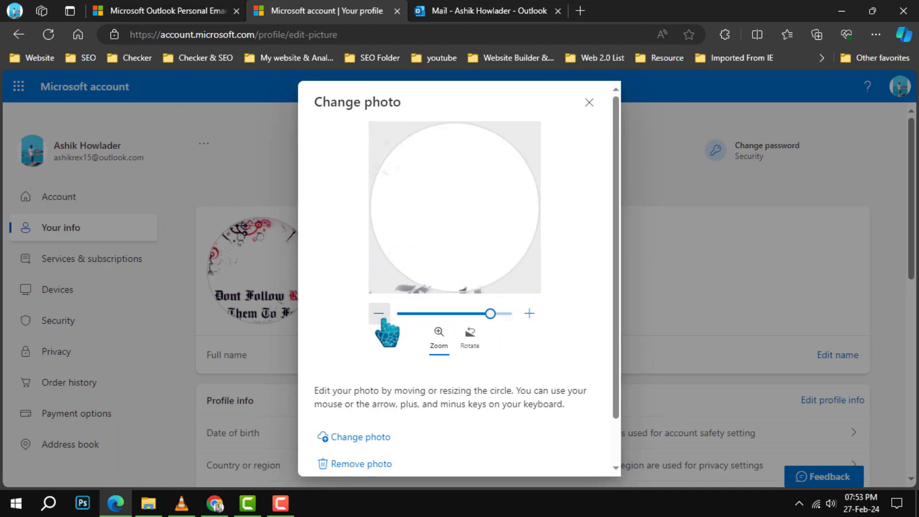
drag(491, 314, 396, 314)
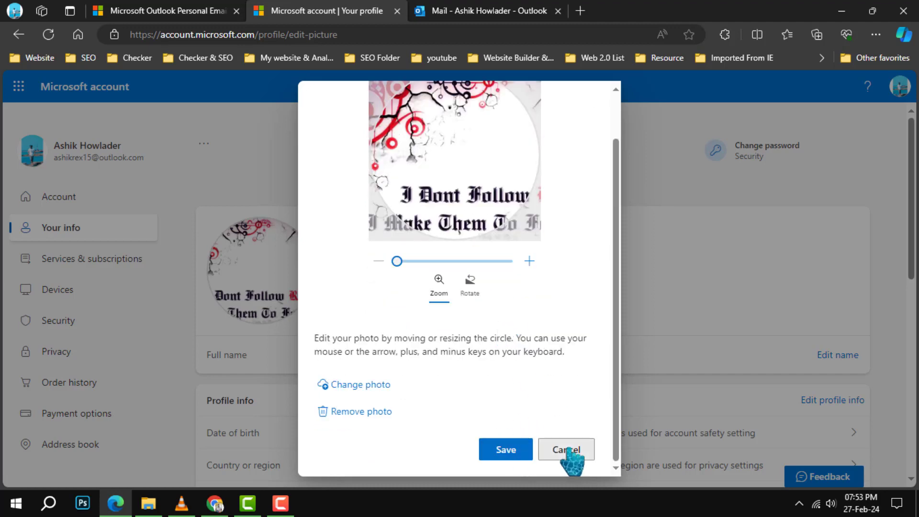
click(506, 449)
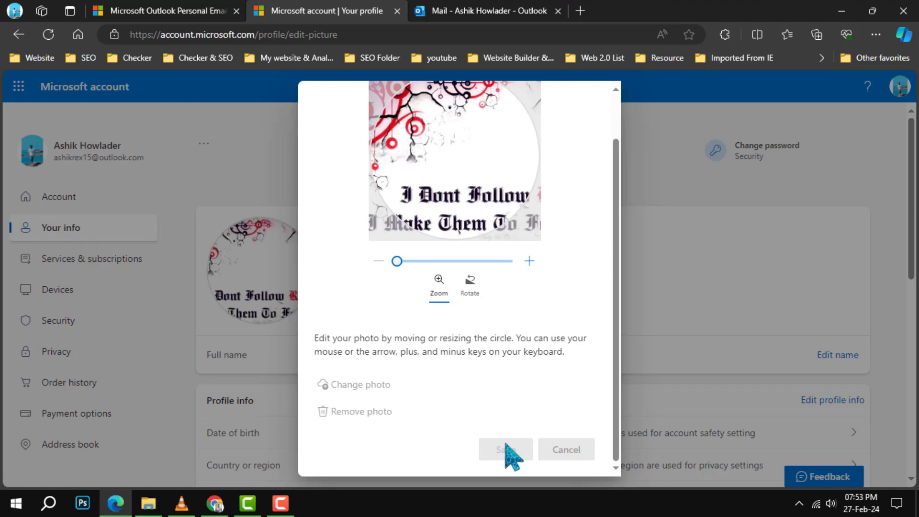
click(505, 450)
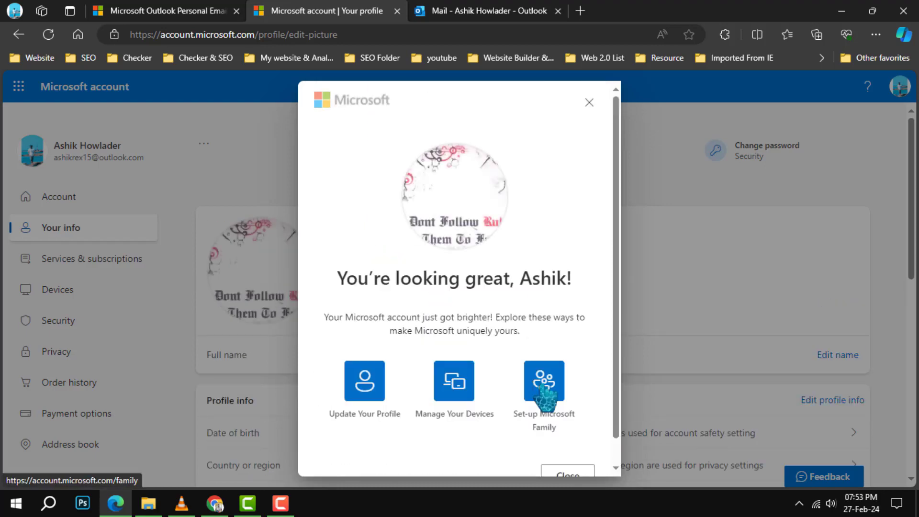